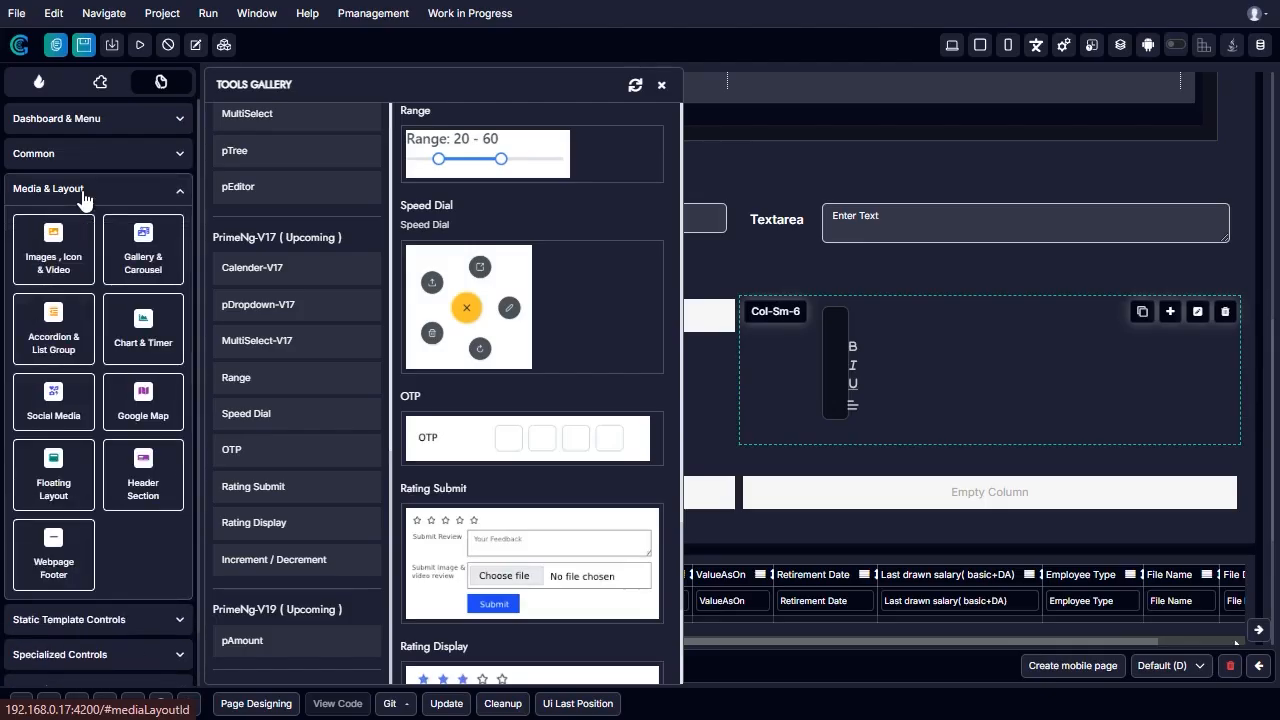
Step: Insert the square Design 4 image from Images, Icon & Video below File Upload
{"action": "left_click", "coordinate": [53, 248]}
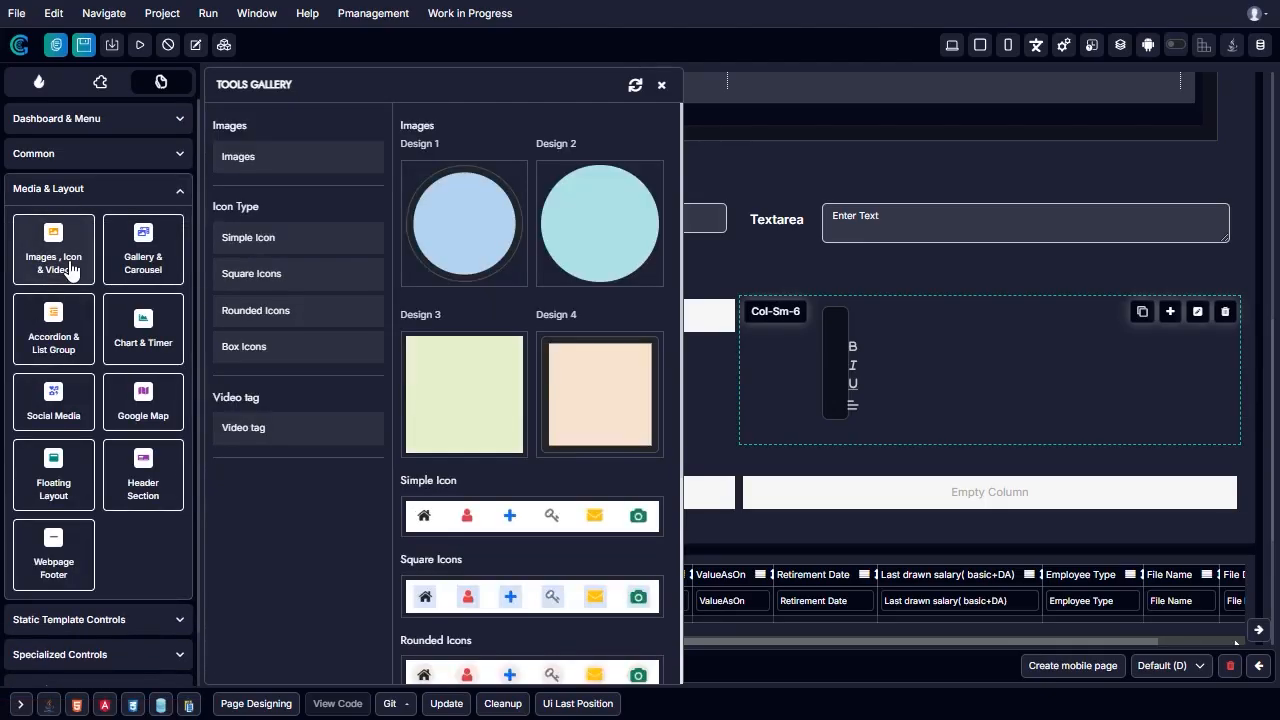
{"action": "mouse_move", "coordinate": [540, 410]}
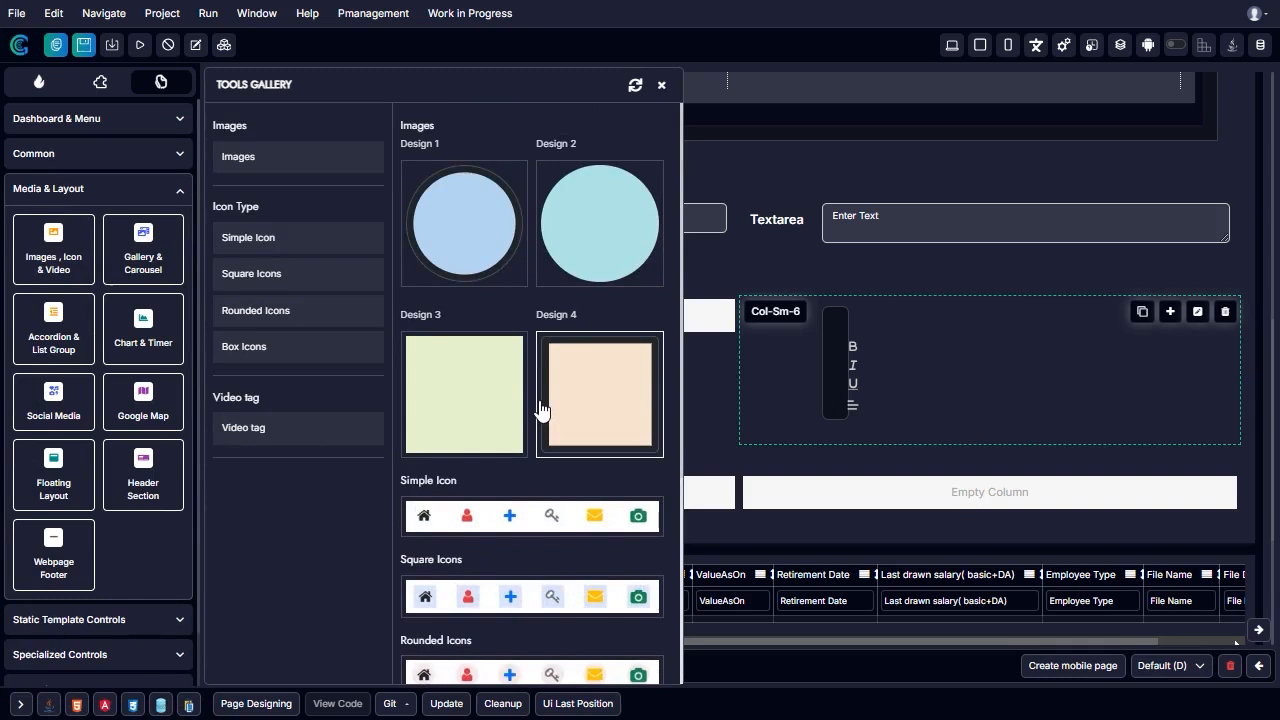
{"action": "mouse_move", "coordinate": [581, 387]}
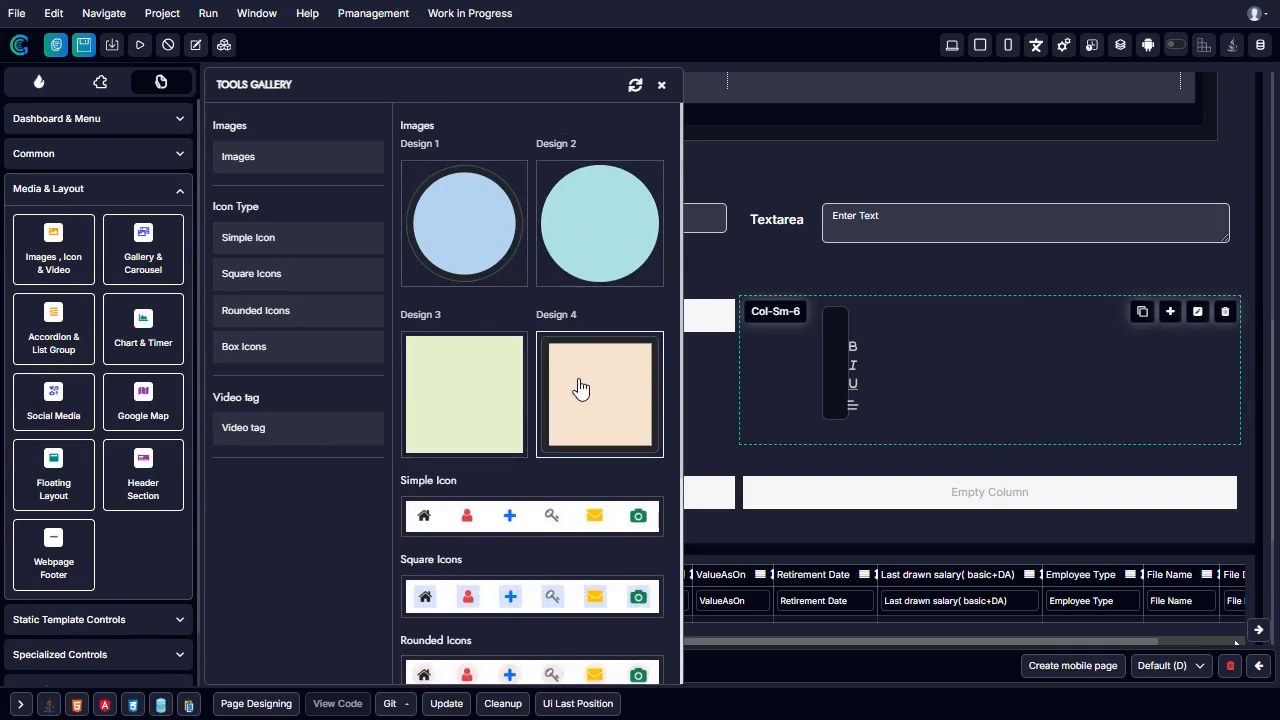
{"action": "left_click", "coordinate": [661, 84]}
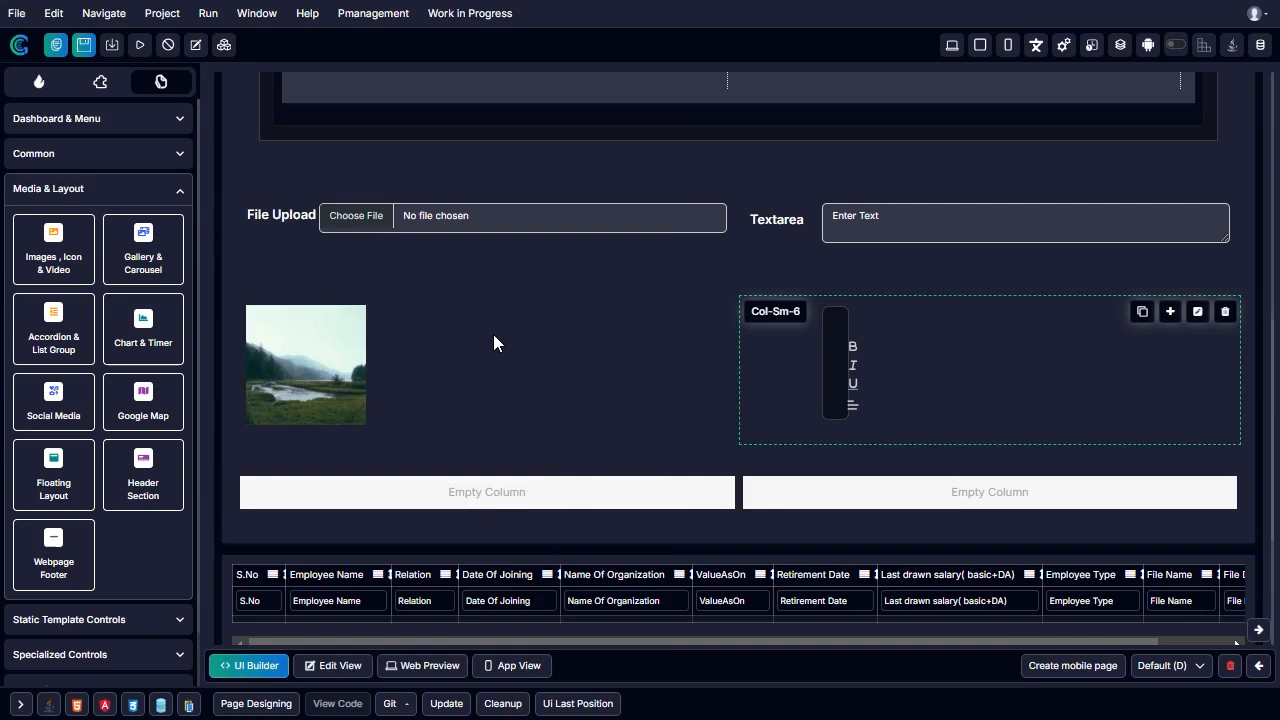
{"action": "mouse_move", "coordinate": [280, 491]}
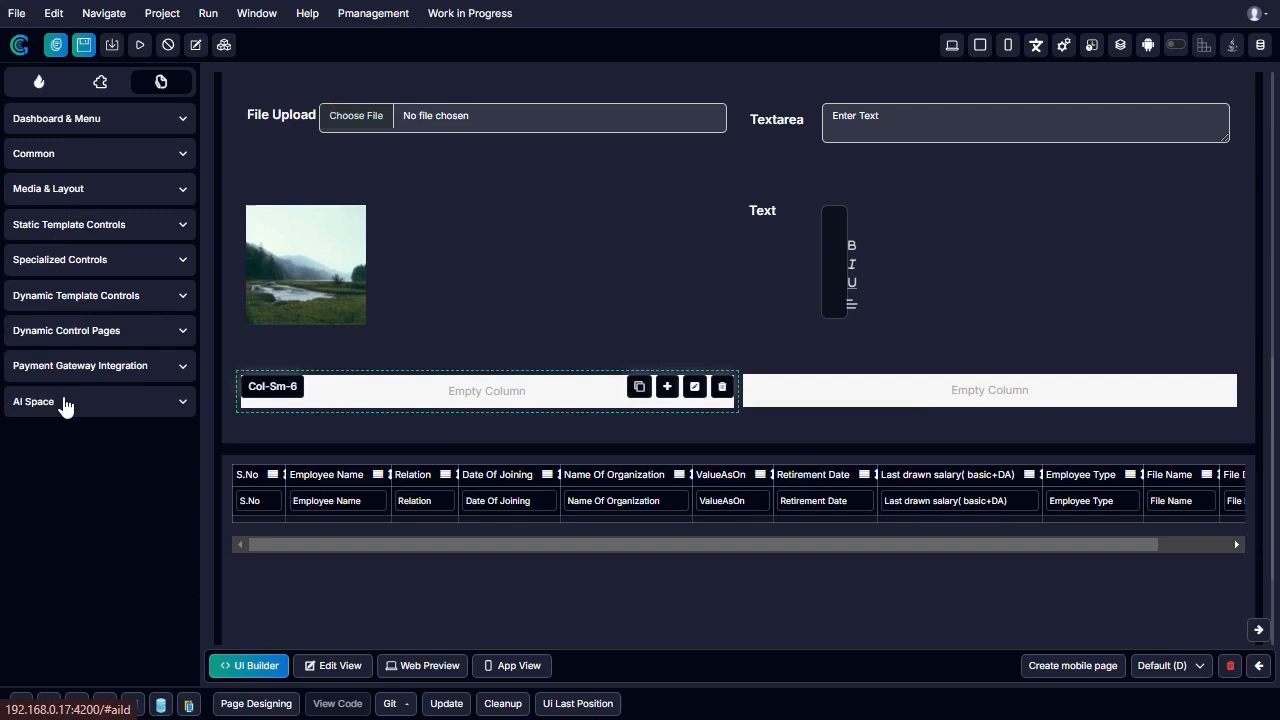
Step: Add the Media Based Image-To-Text AI button beneath the image and select it
{"action": "left_click", "coordinate": [95, 401]}
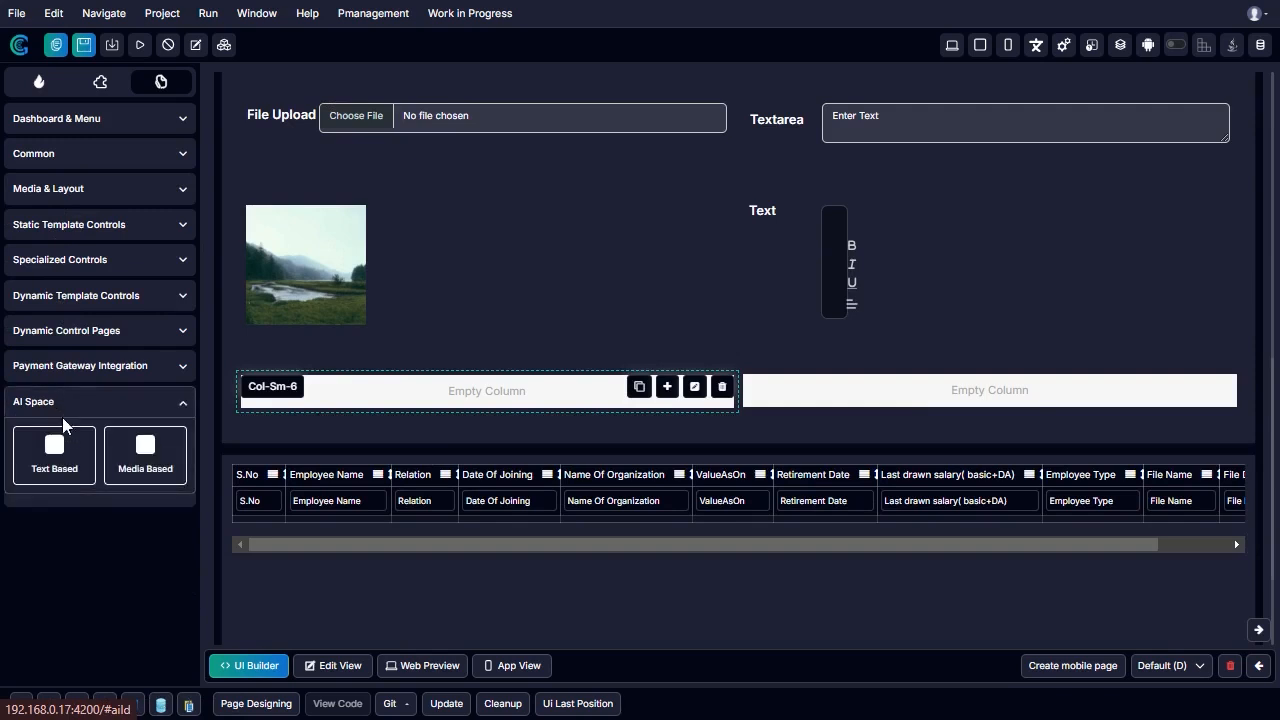
{"action": "mouse_move", "coordinate": [145, 455]}
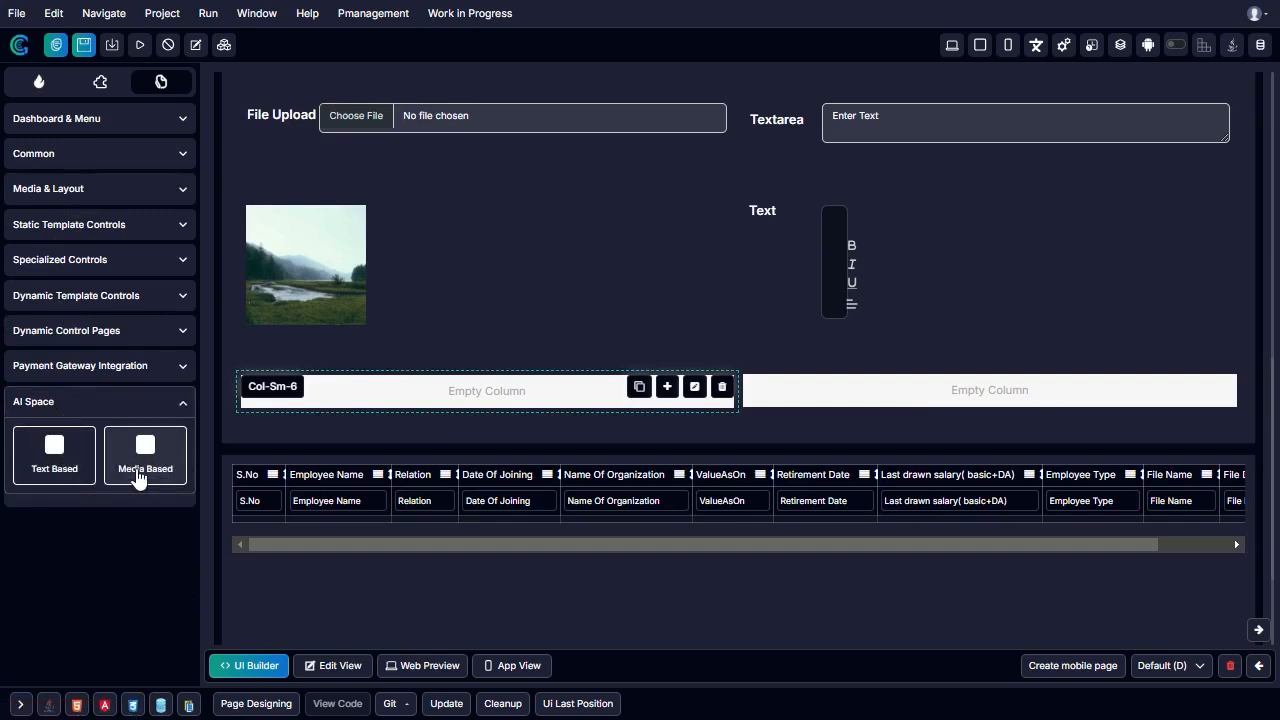
{"action": "left_click", "coordinate": [145, 455]}
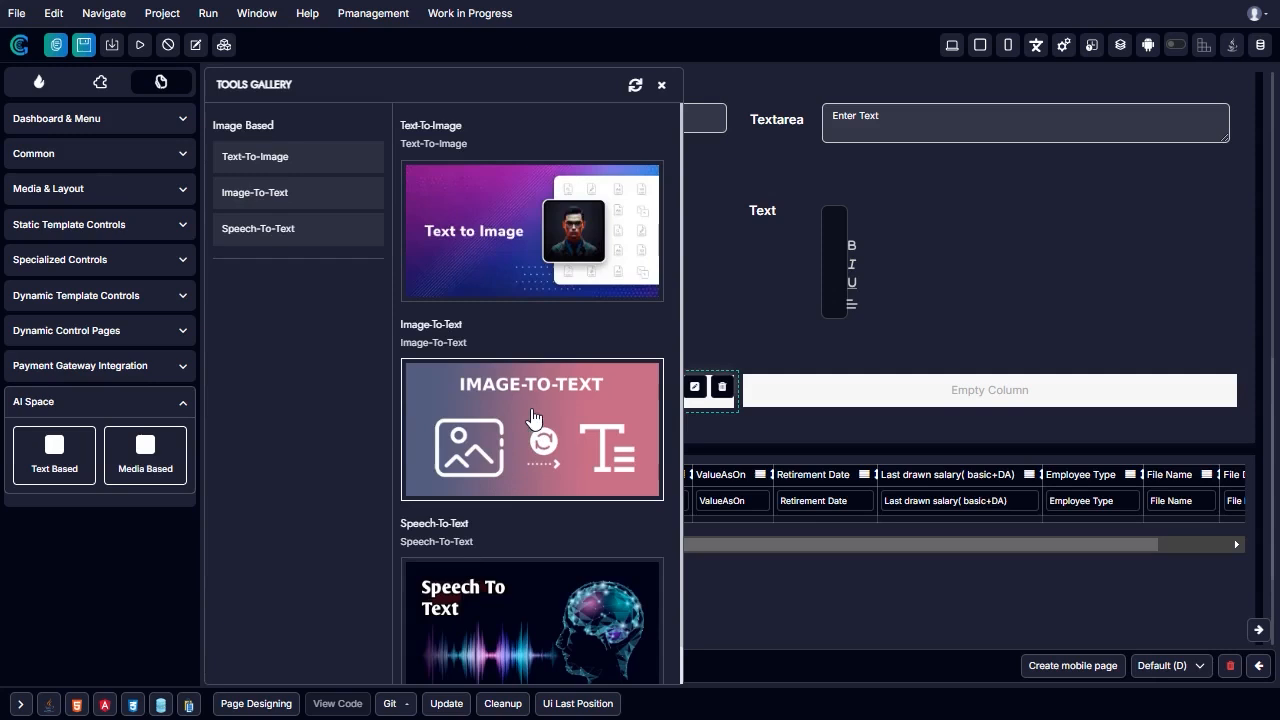
{"action": "mouse_move", "coordinate": [502, 427]}
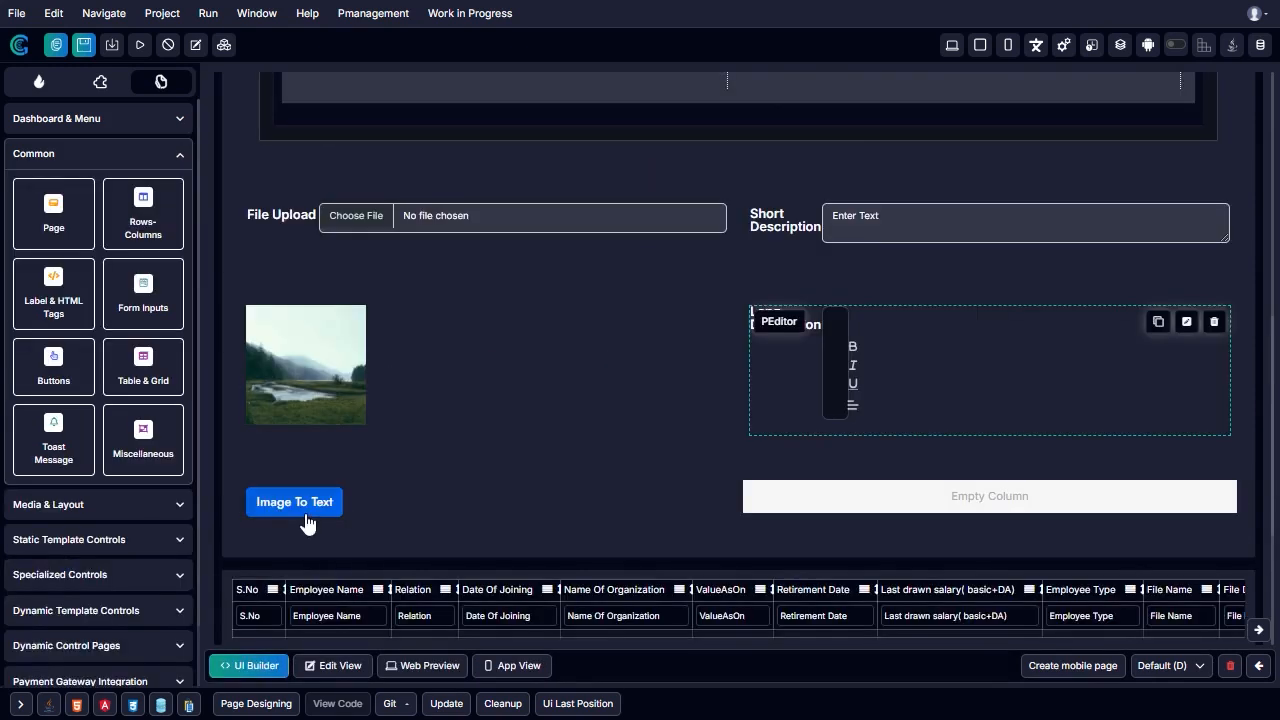
{"action": "left_click", "coordinate": [294, 502]}
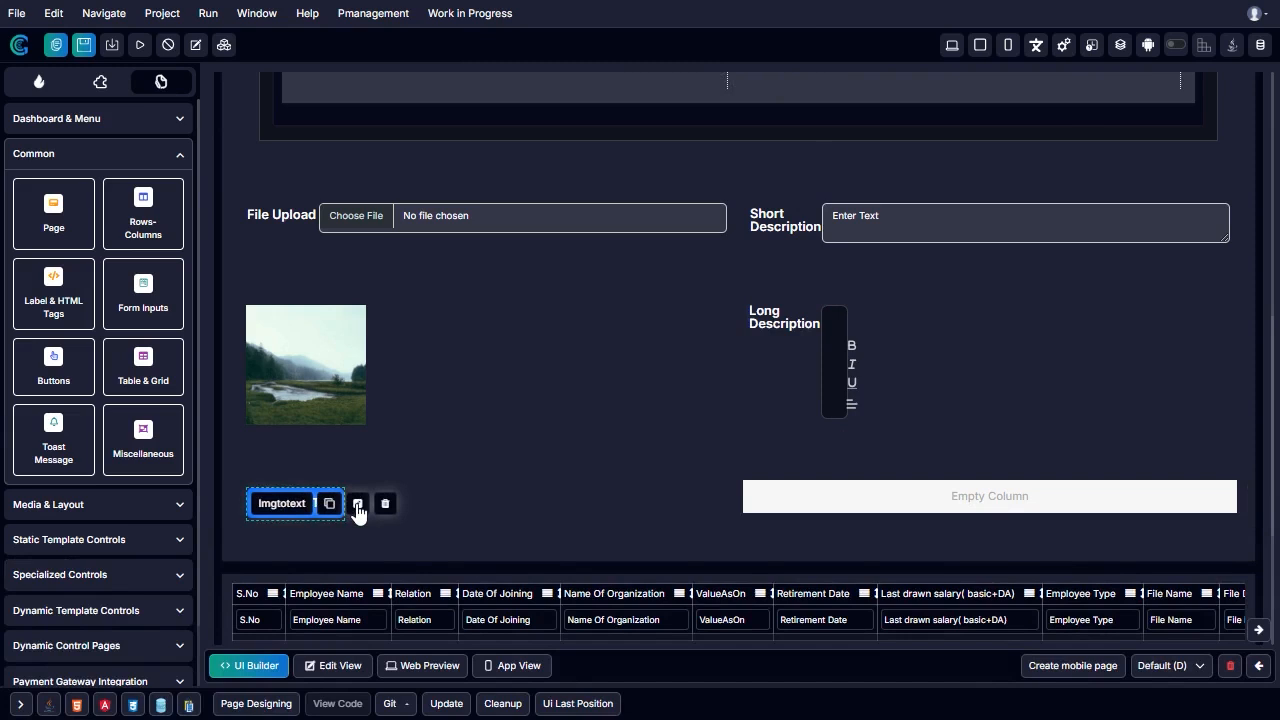
Step: Set the Image To Text button's input parameter to File Upload, then close Properties
{"action": "left_click", "coordinate": [357, 503]}
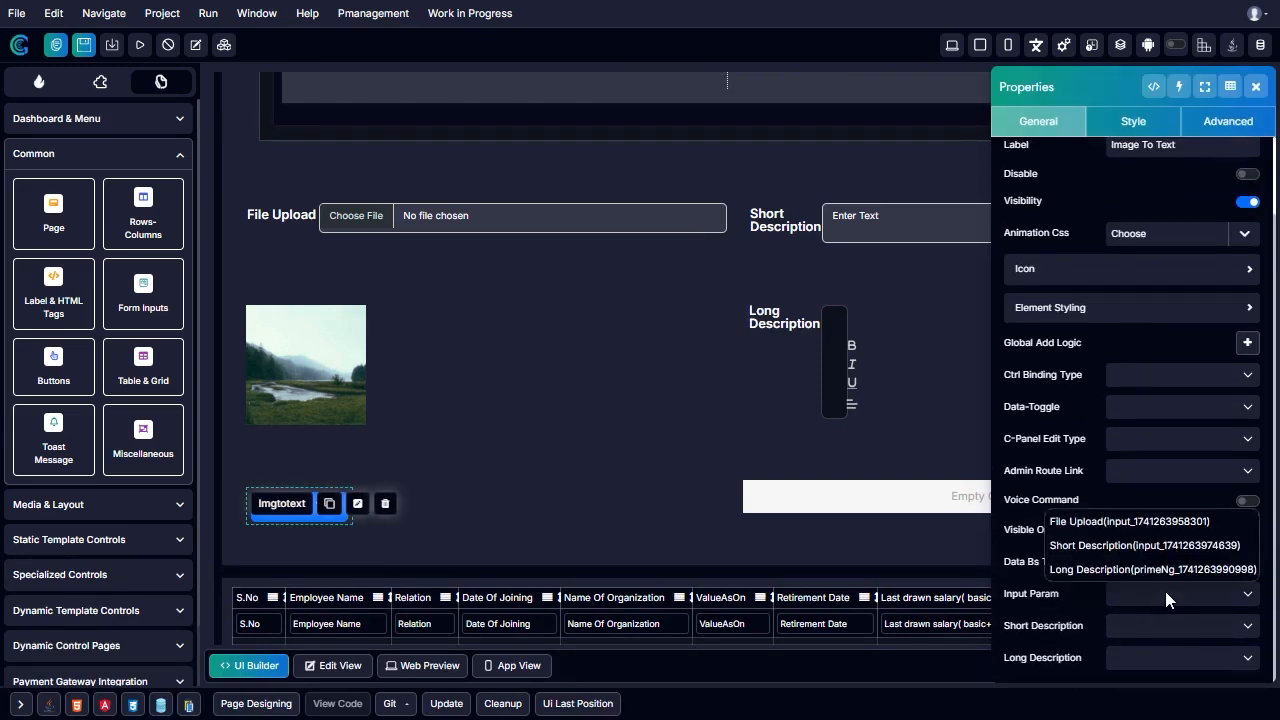
{"action": "mouse_move", "coordinate": [1126, 521]}
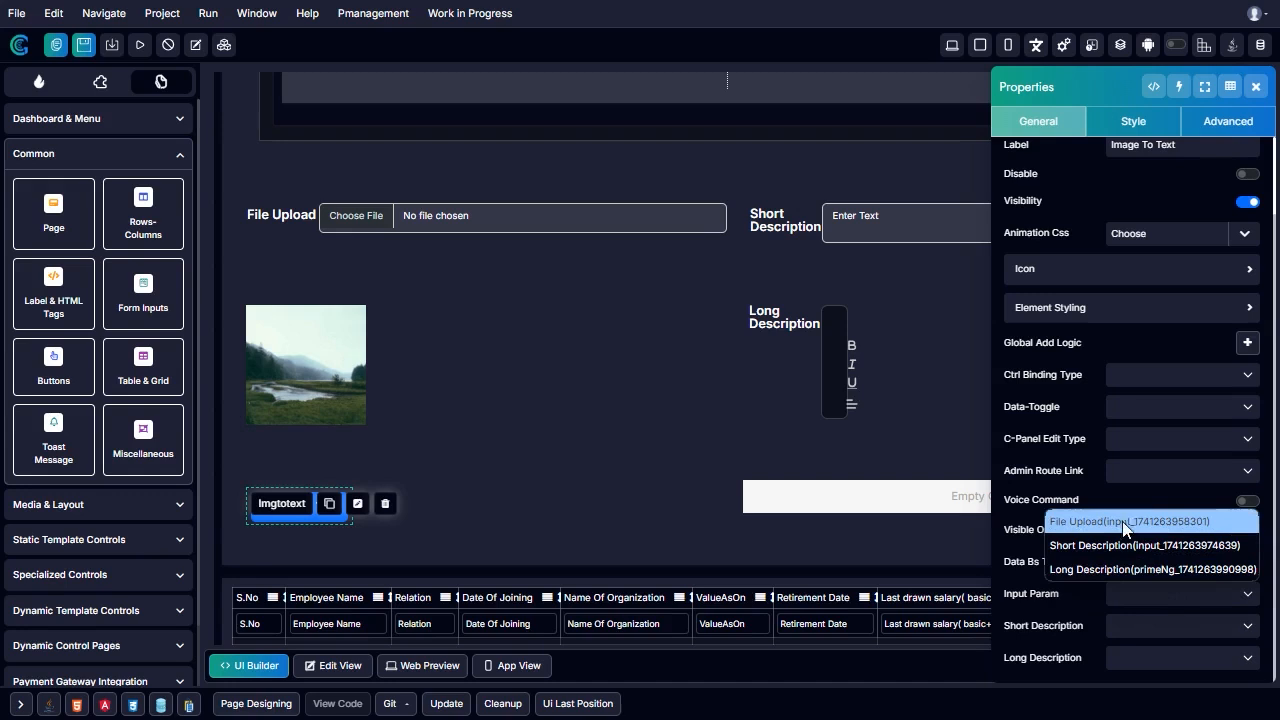
{"action": "left_click", "coordinate": [1132, 521]}
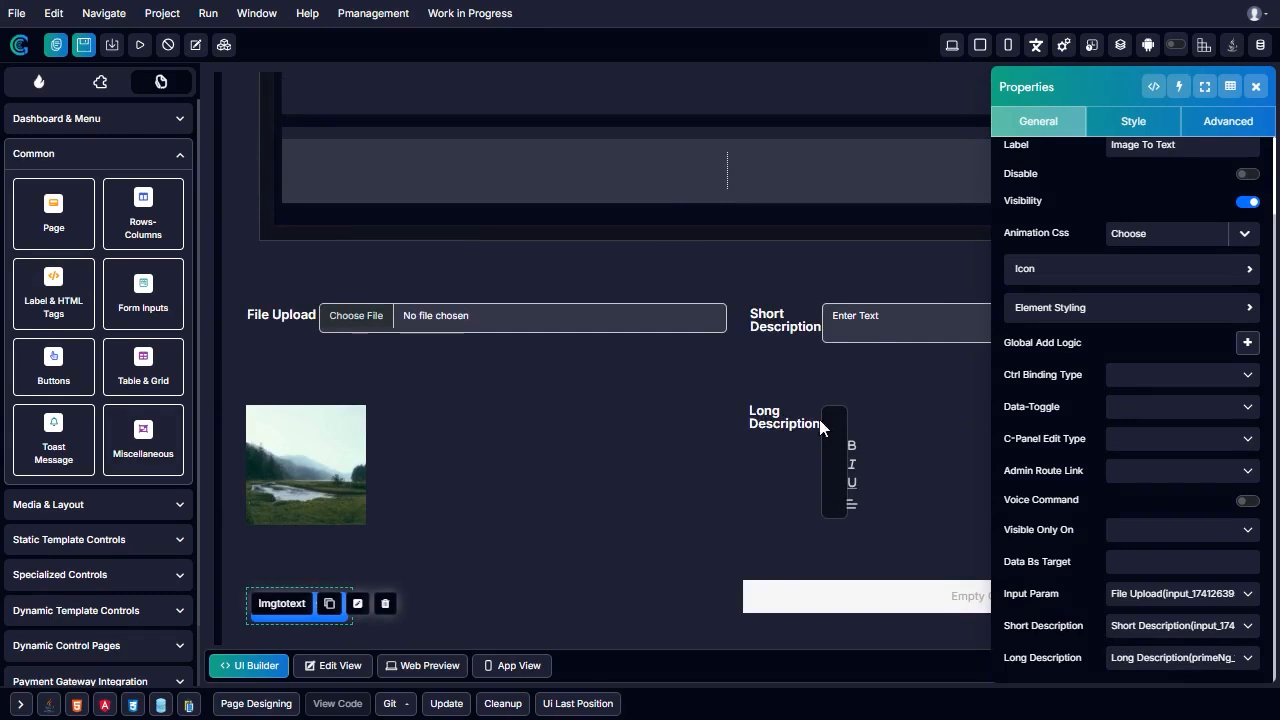
{"action": "left_click", "coordinate": [1256, 86]}
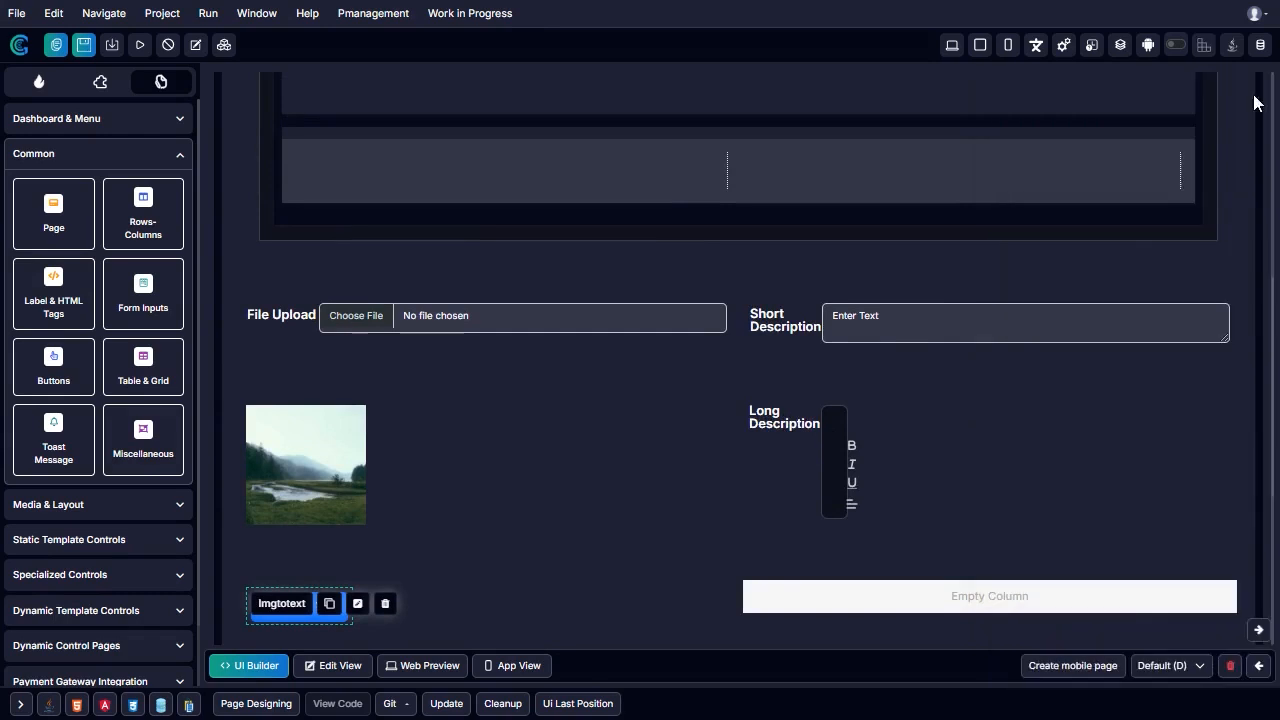
Step: Upload Taj_Mahal_(Edited).jpeg and generate its short and long descriptions
{"action": "left_click", "coordinate": [356, 315]}
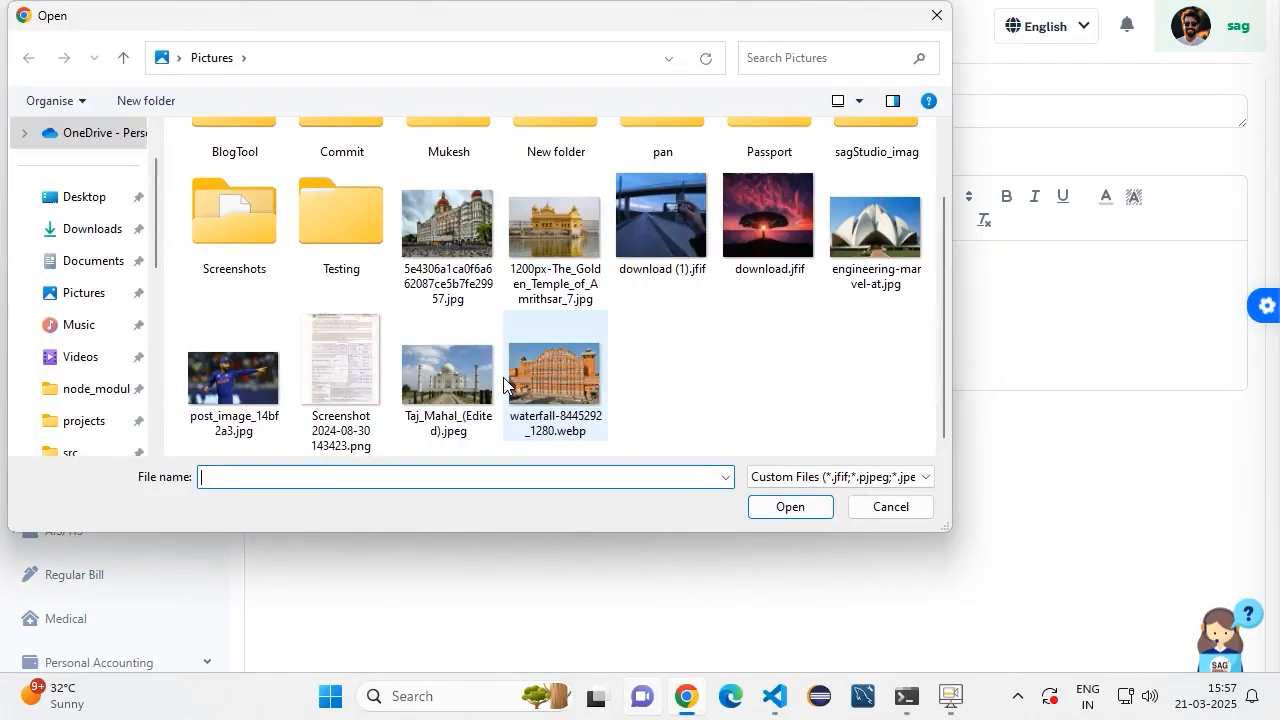
{"action": "left_click", "coordinate": [789, 506]}
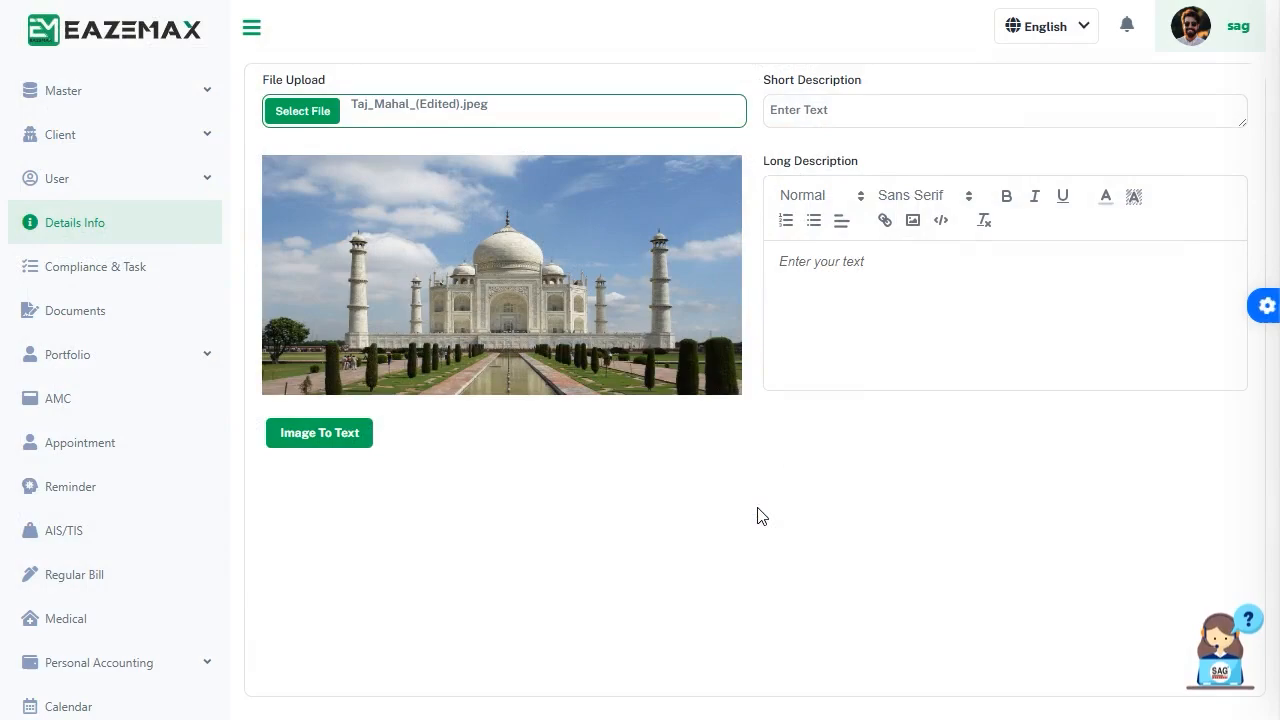
{"action": "left_click", "coordinate": [319, 432]}
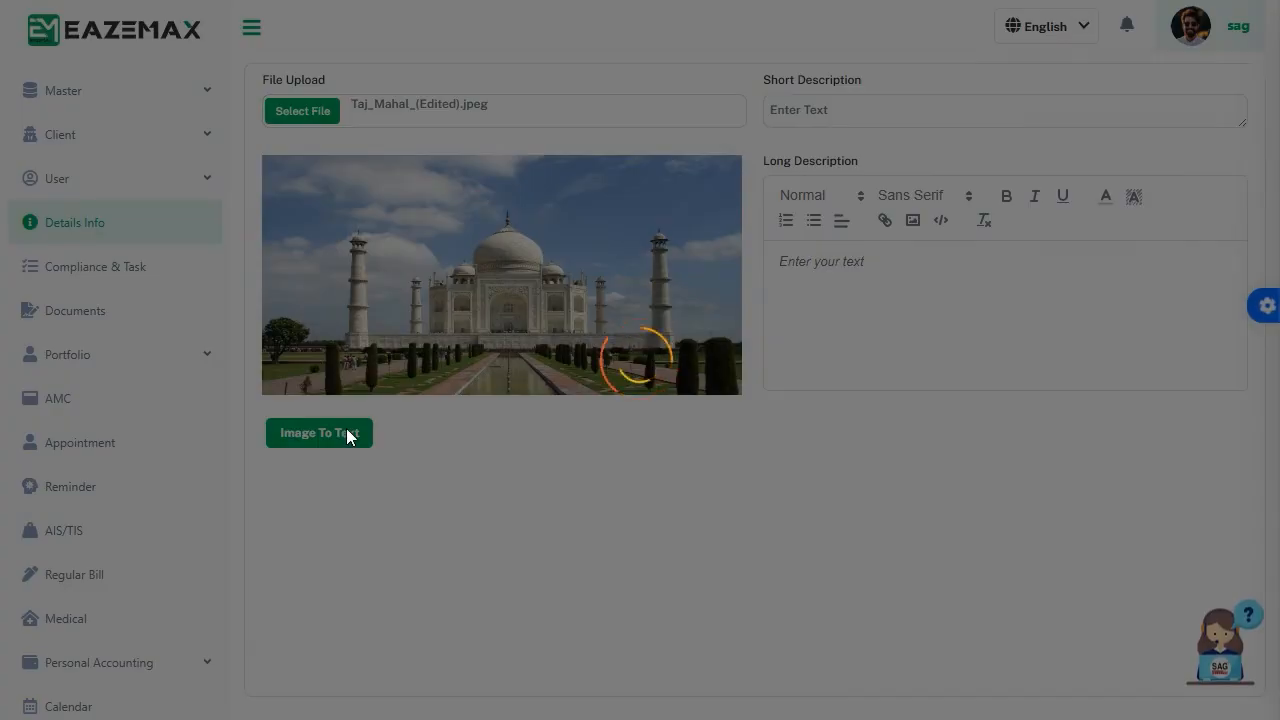
{"action": "left_click", "coordinate": [319, 433]}
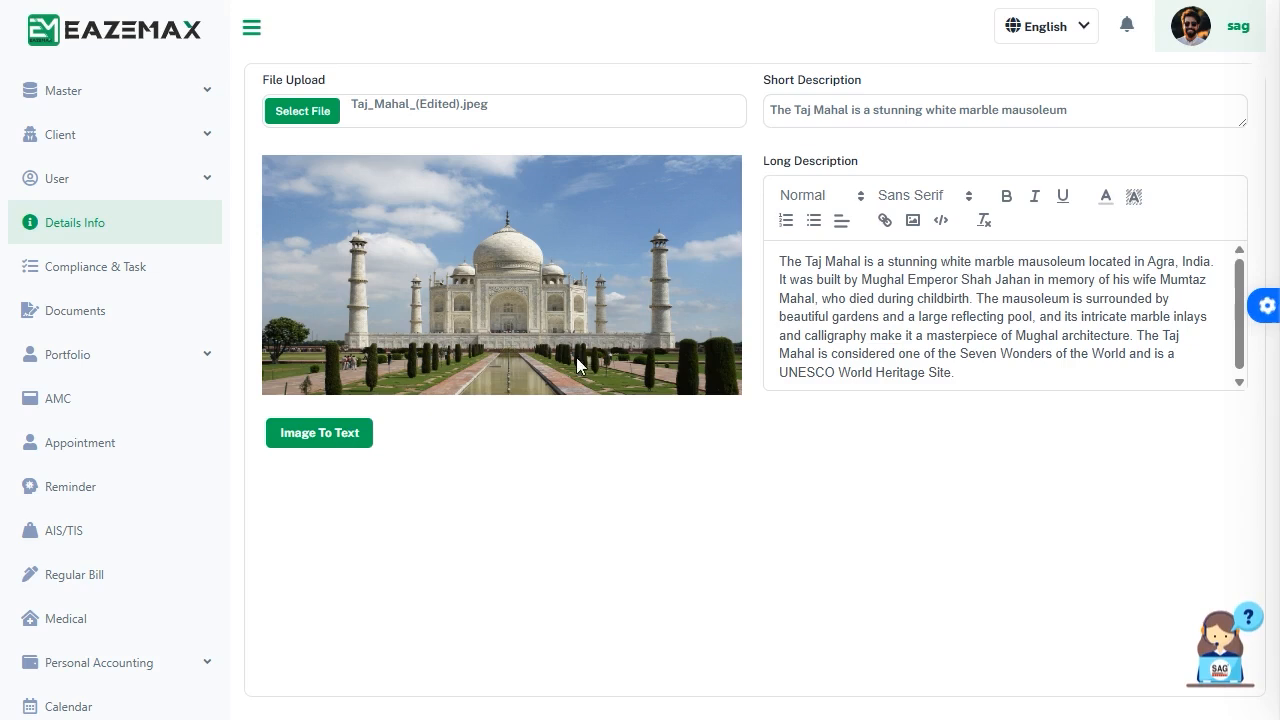
{"action": "mouse_move", "coordinate": [290, 166]}
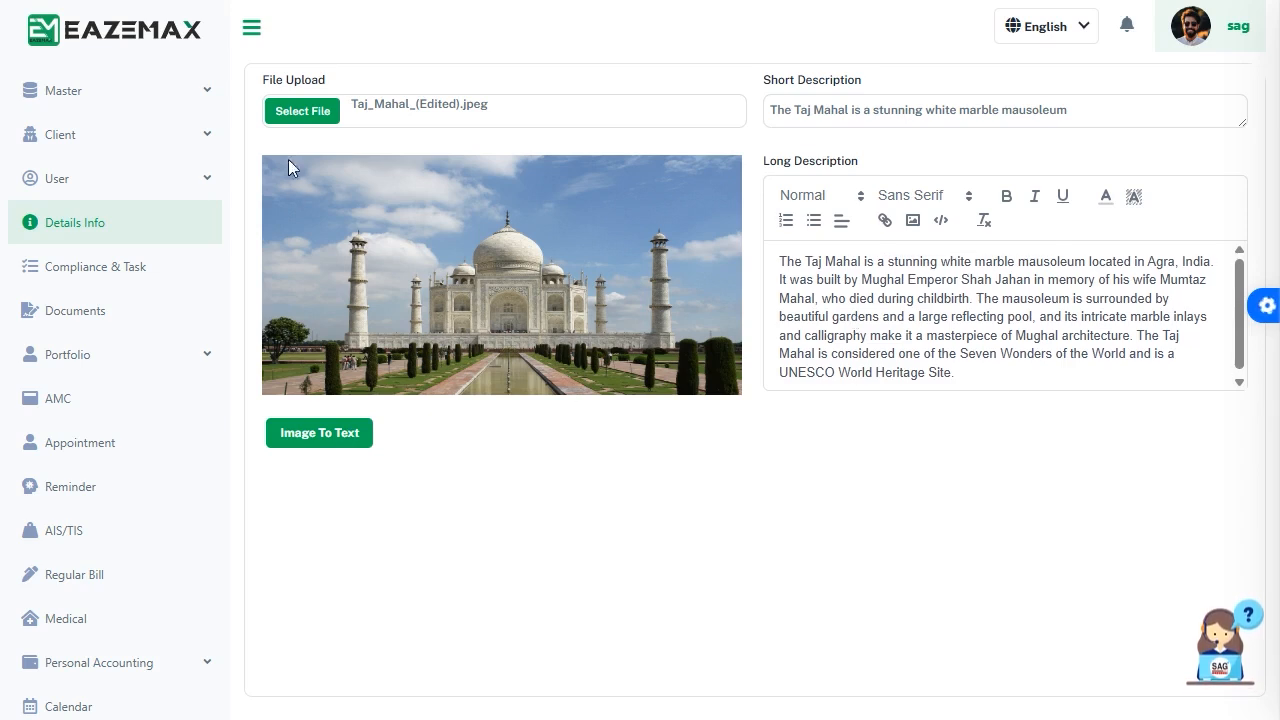
Step: Upload the many-windowed palace photo in place of the Taj Mahal image
{"action": "left_click", "coordinate": [301, 111]}
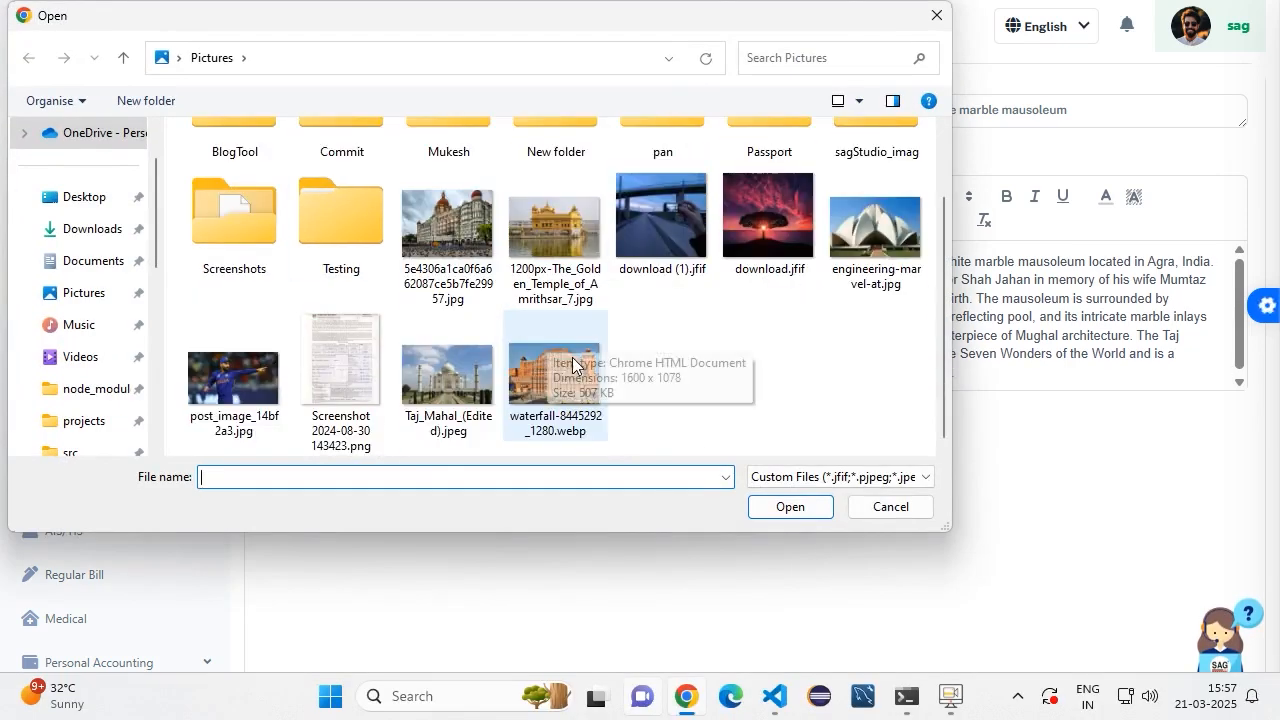
{"action": "left_click", "coordinate": [555, 375]}
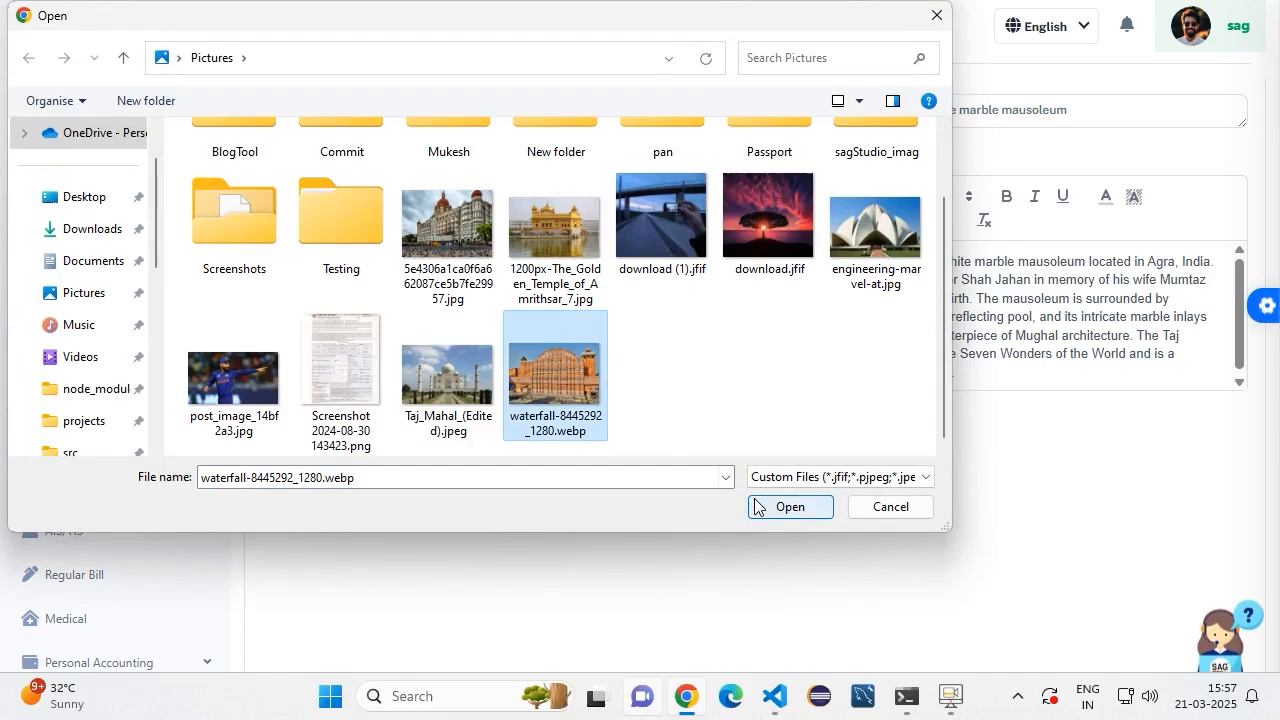
{"action": "left_click", "coordinate": [789, 507]}
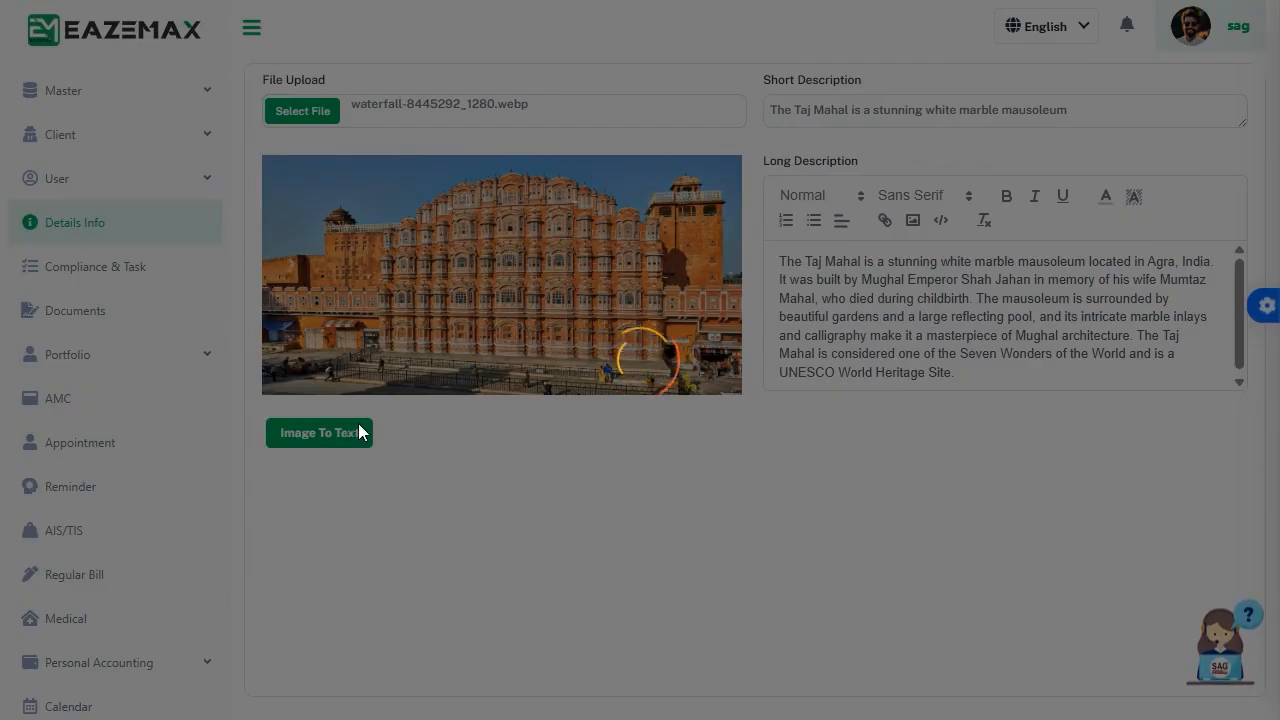
Step: Upload the cricketer photo post_image_14bf2a3.jpg and generate its descriptions
{"action": "left_click", "coordinate": [302, 111]}
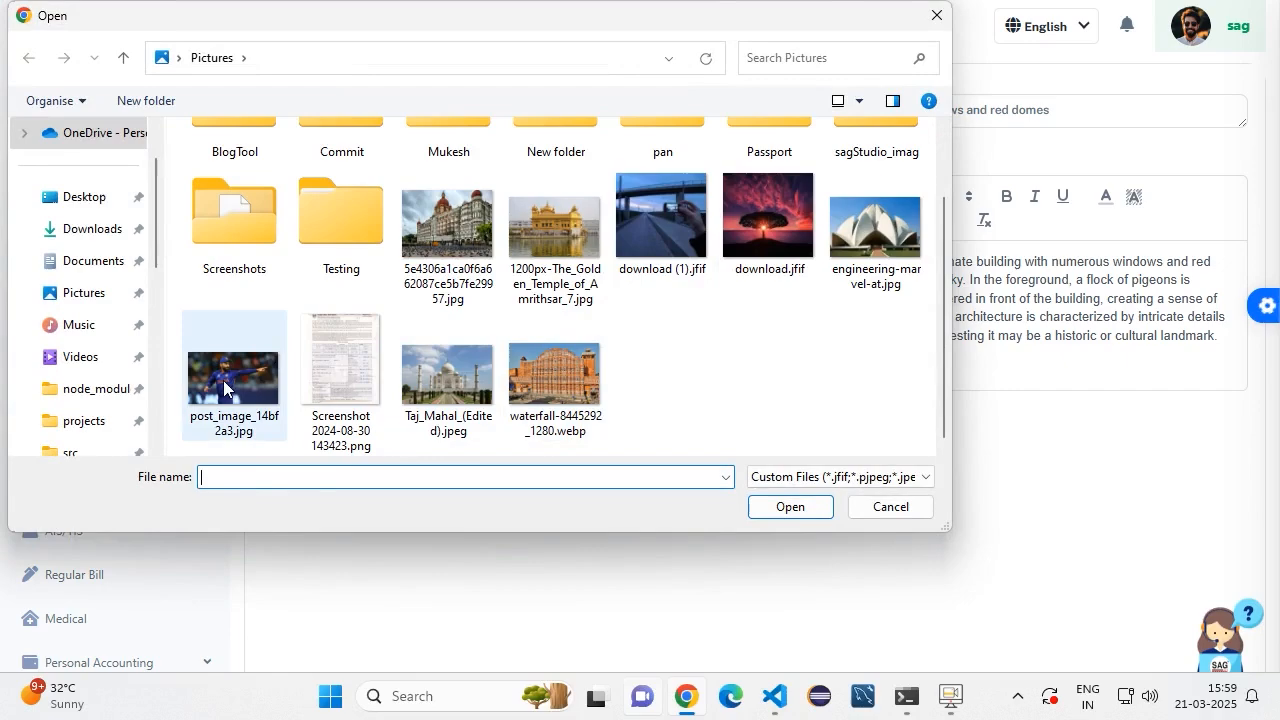
{"action": "double_click", "coordinate": [233, 360]}
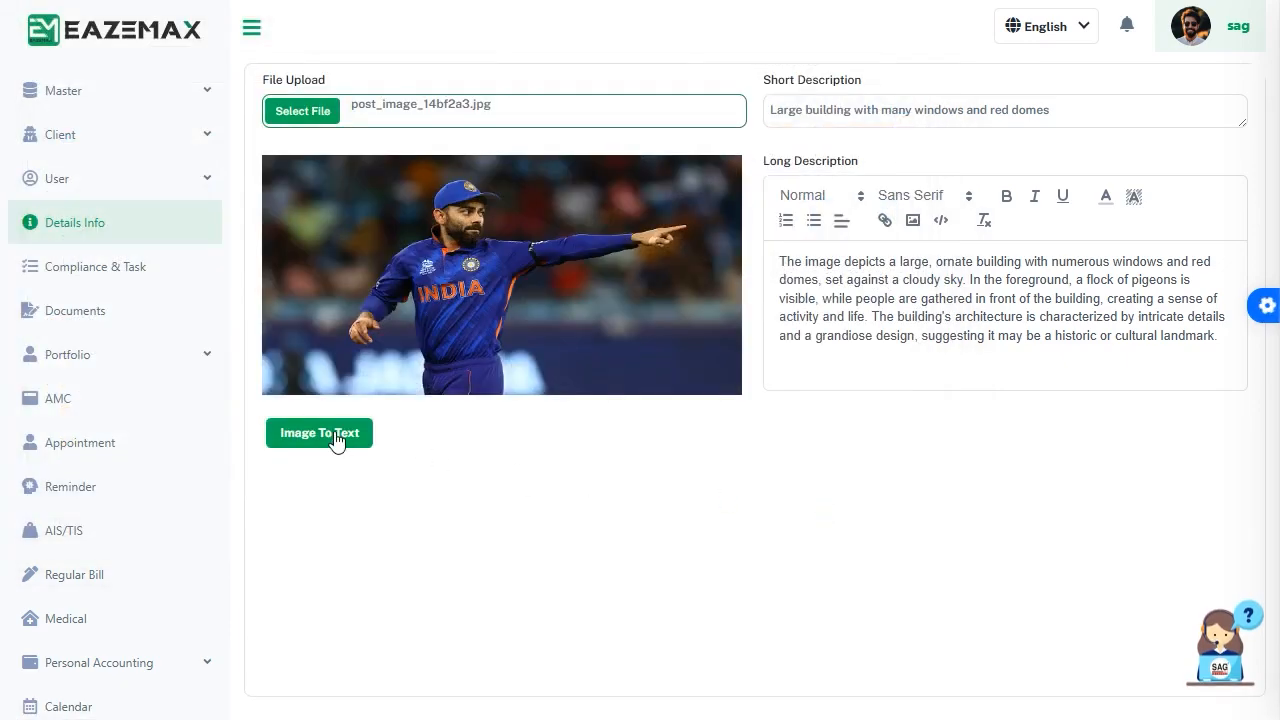
{"action": "left_click", "coordinate": [318, 432]}
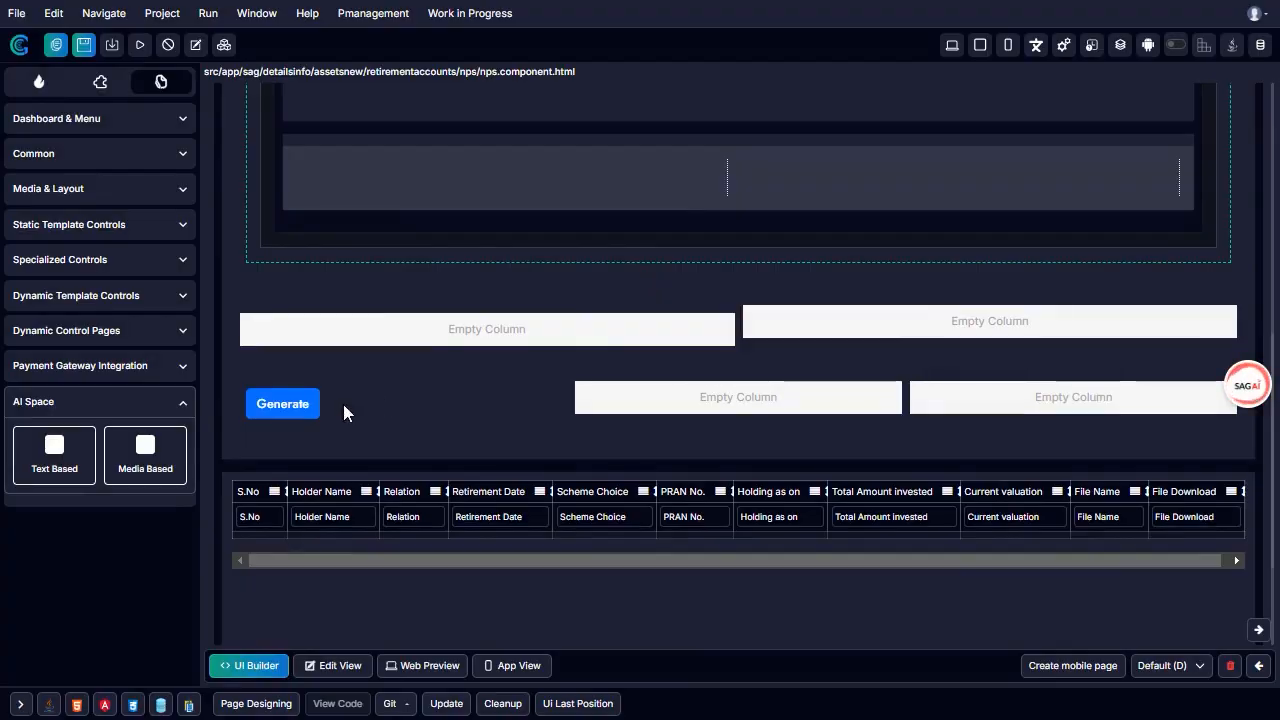
Step: Insert the Text-To-Text generator from AI Space > Text Based onto the page
{"action": "left_click", "coordinate": [282, 403]}
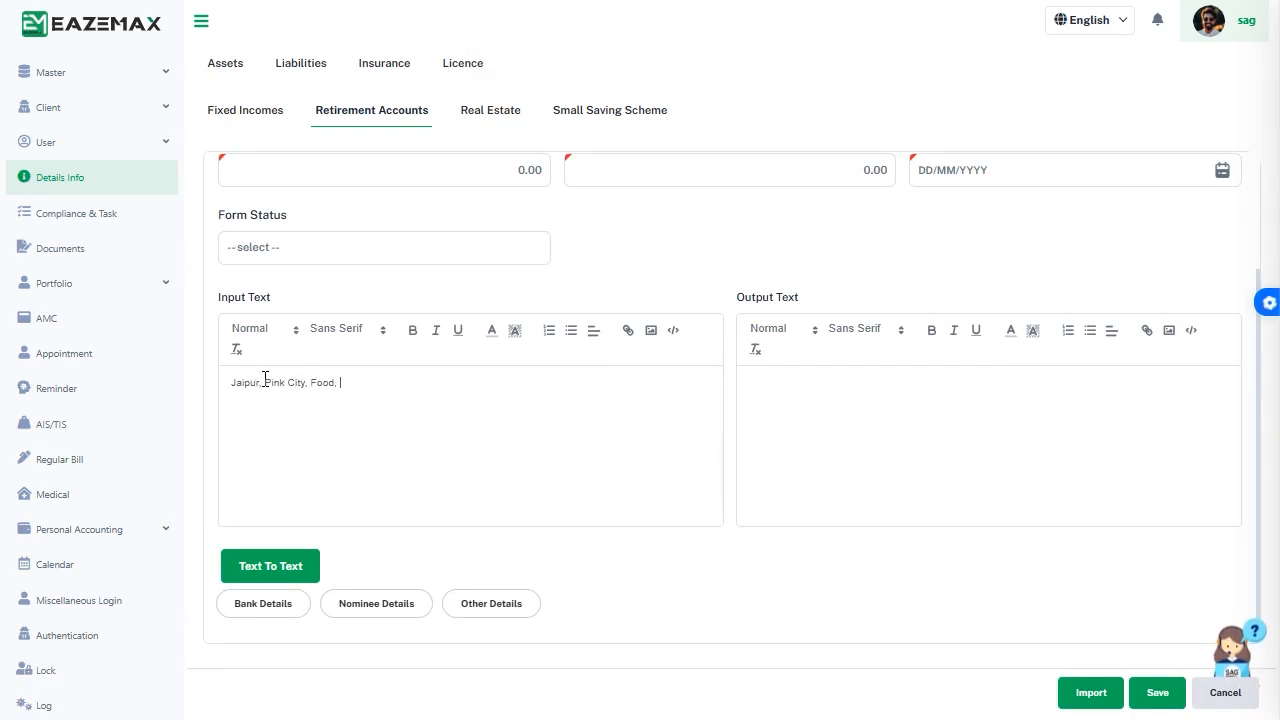
Step: Add 'Places.' to the Jaipur keywords and generate the Output Text passage
{"action": "type", "text": "Places."}
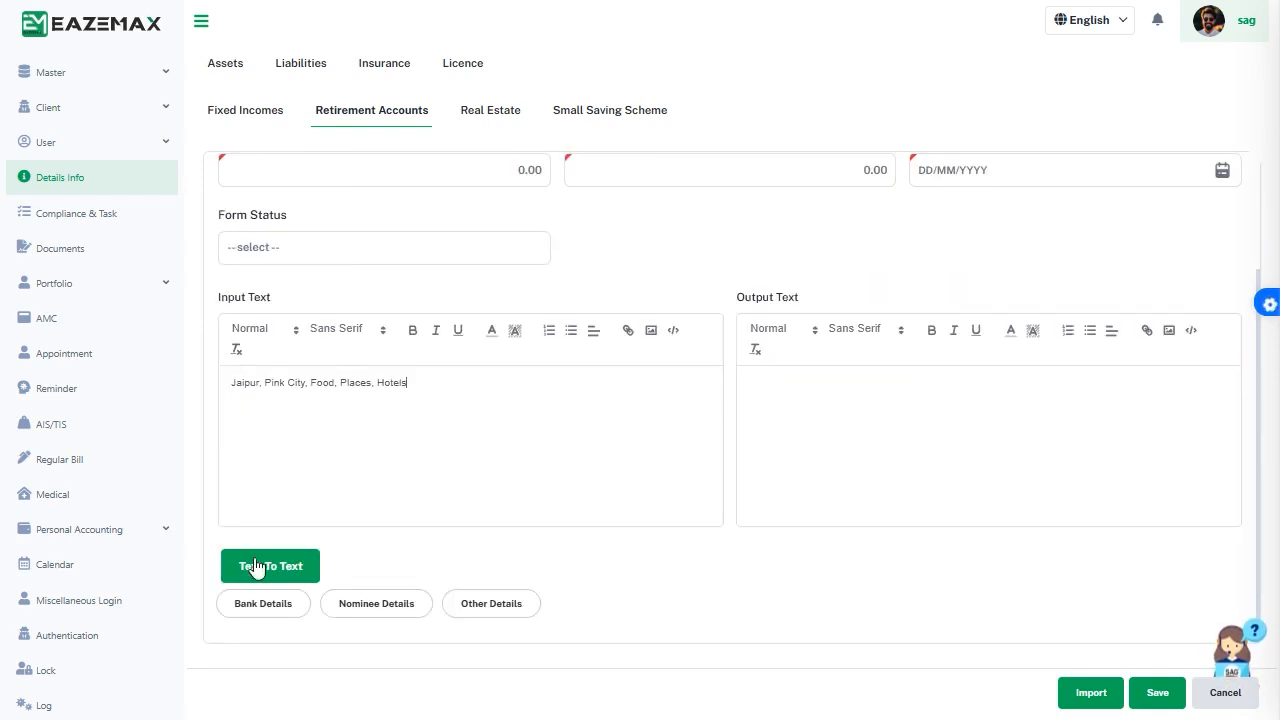
{"action": "left_click", "coordinate": [269, 565]}
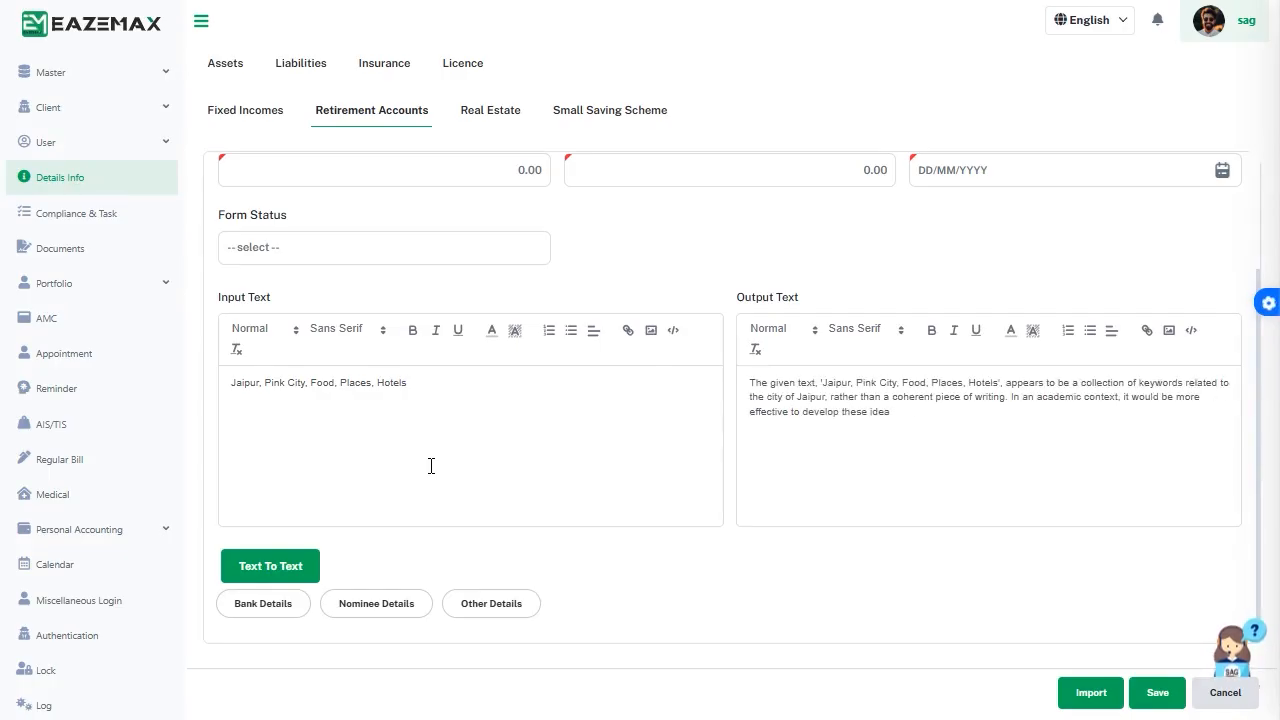
{"action": "left_click", "coordinate": [269, 565]}
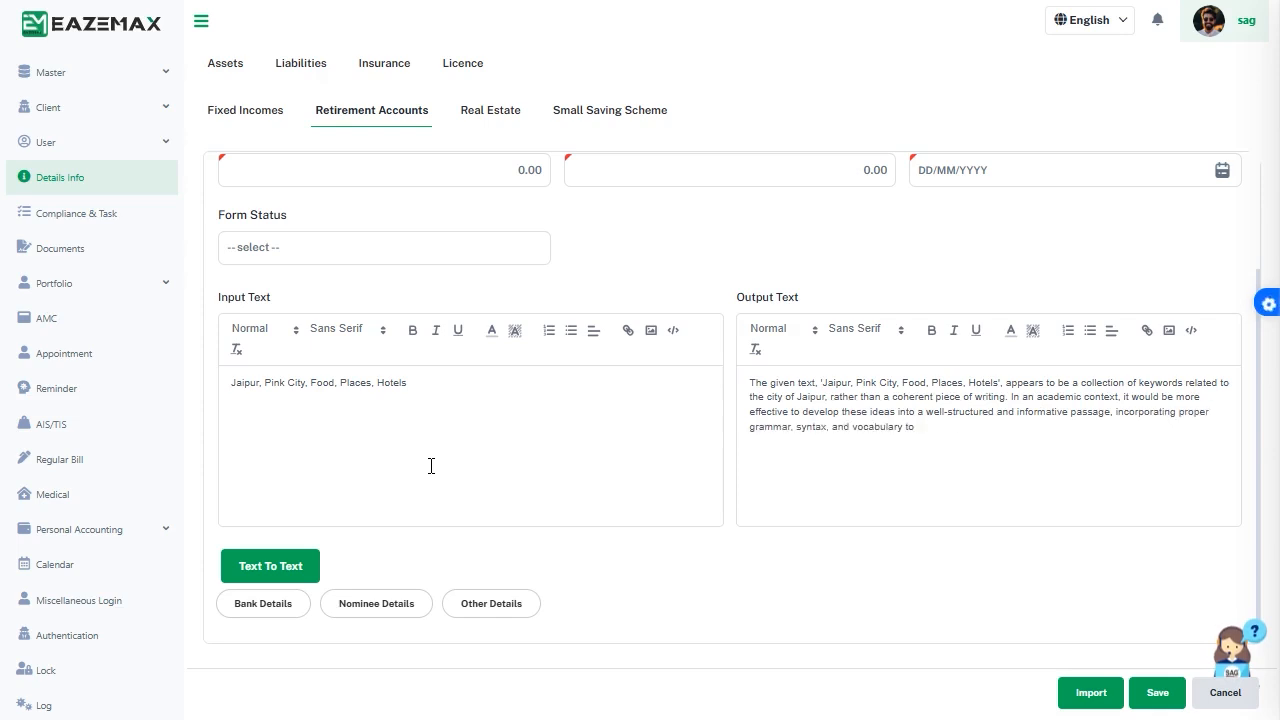